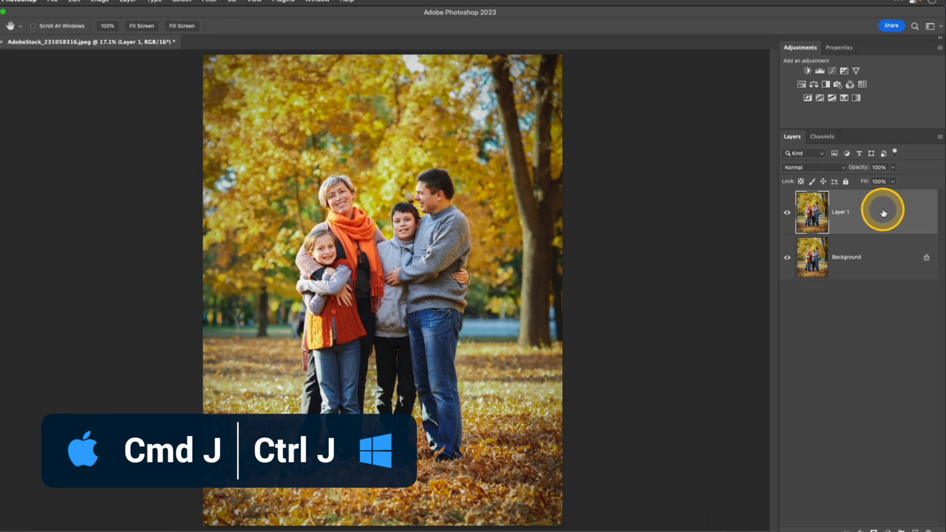
# Step: Duplicate the photo layer and add a layer mask isolating the family of four on the copy
pyautogui.press('cmd+j')
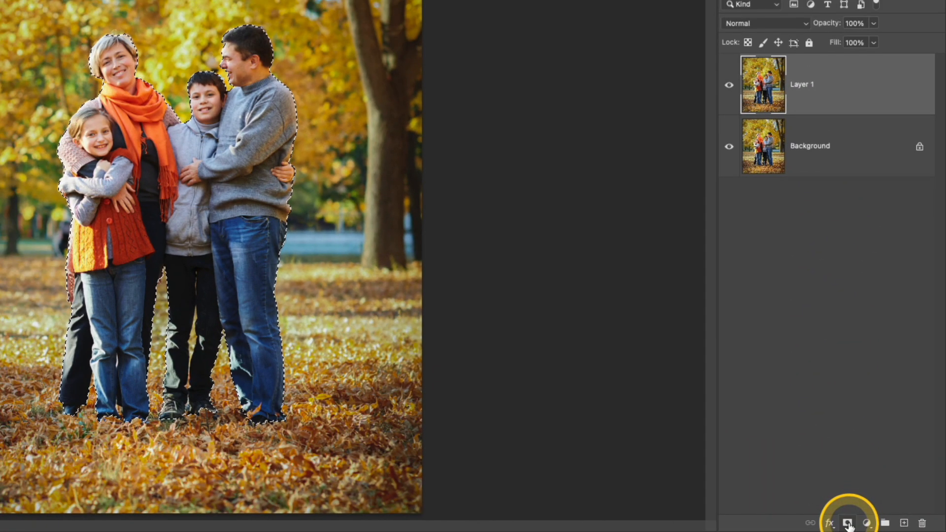
pyautogui.click(848, 522)
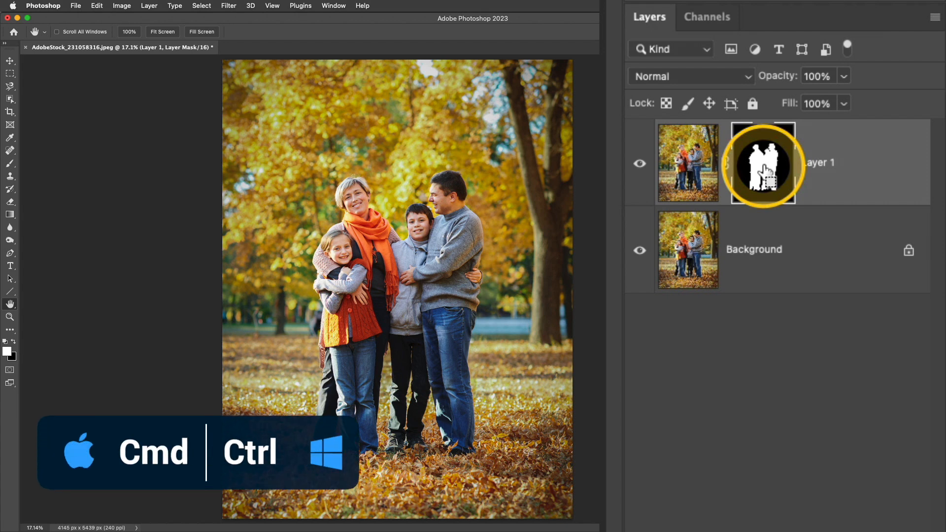
# Step: Load the family mask as a selection on the Background layer and expand it by 50 pixels
pyautogui.click(763, 166)
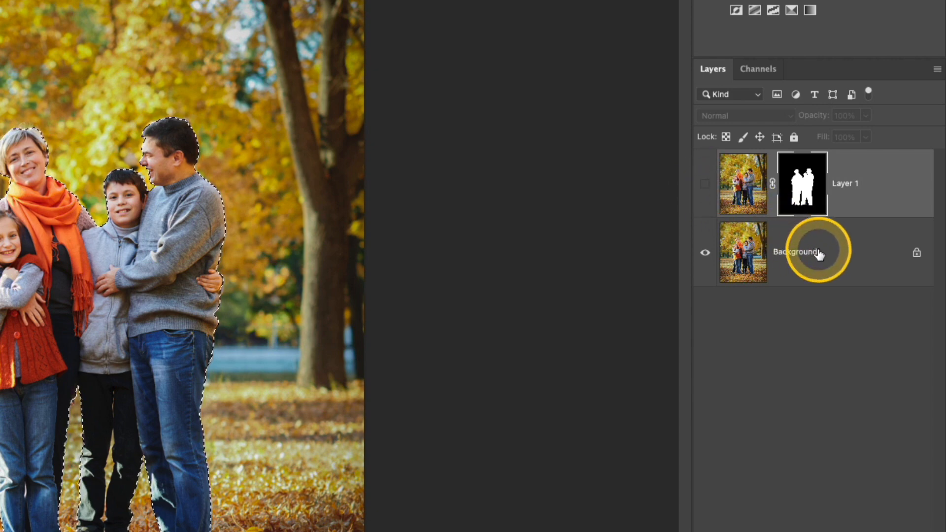
pyautogui.click(797, 251)
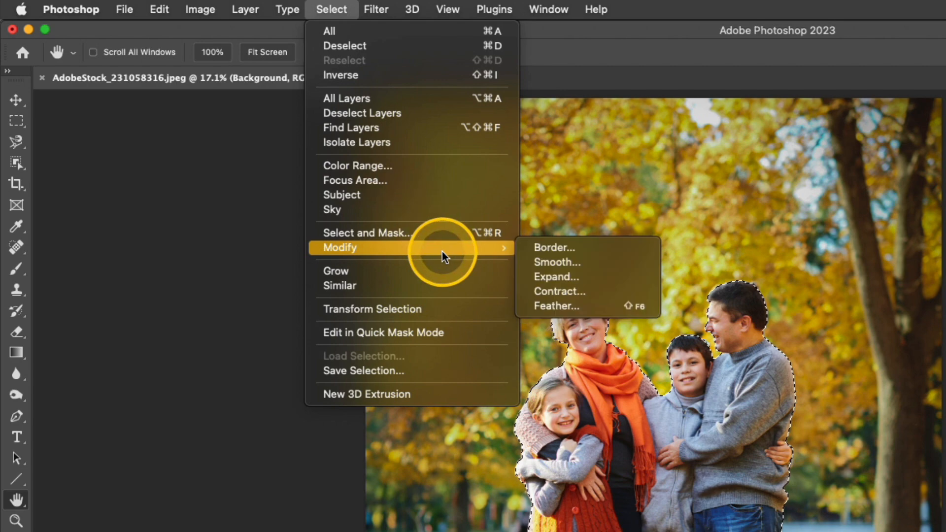
pyautogui.click(556, 276)
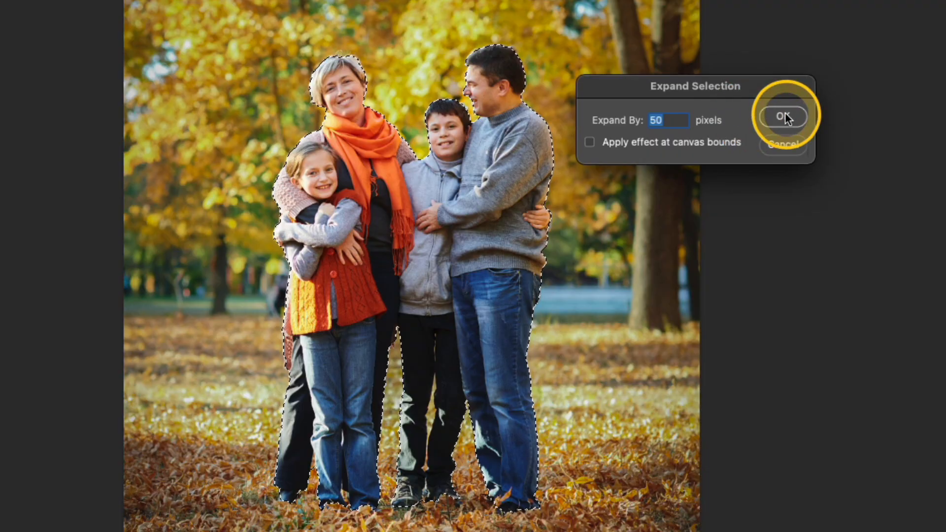
pyautogui.click(782, 117)
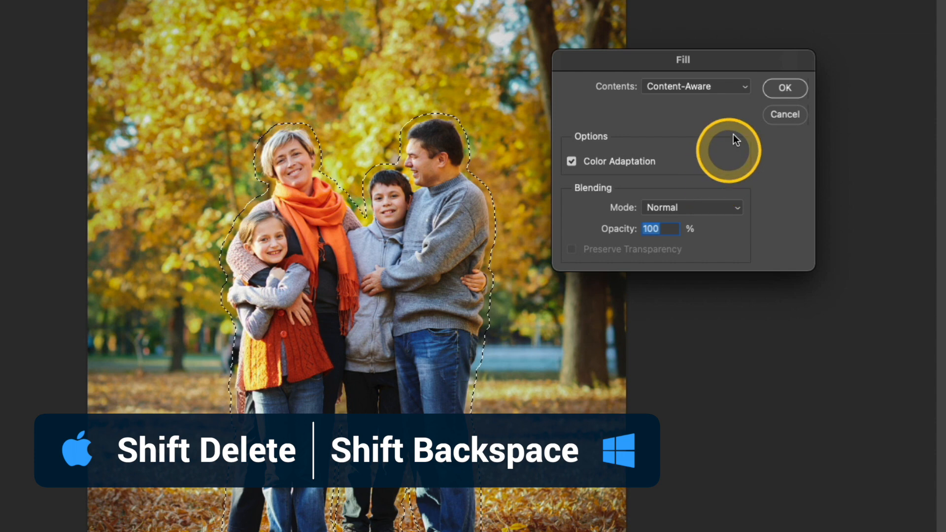
# Step: Fill the expanded family selection with Content-Aware fill and deselect
pyautogui.click(695, 86)
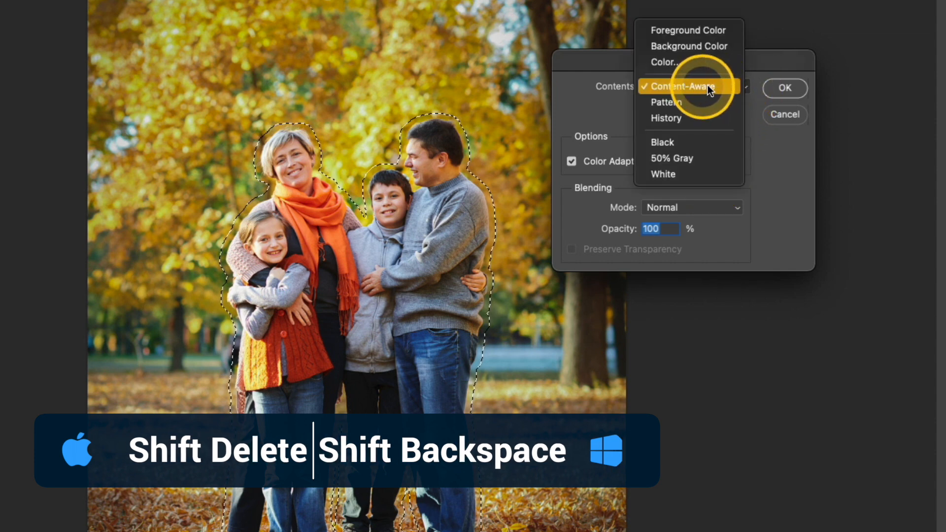
pyautogui.click(681, 87)
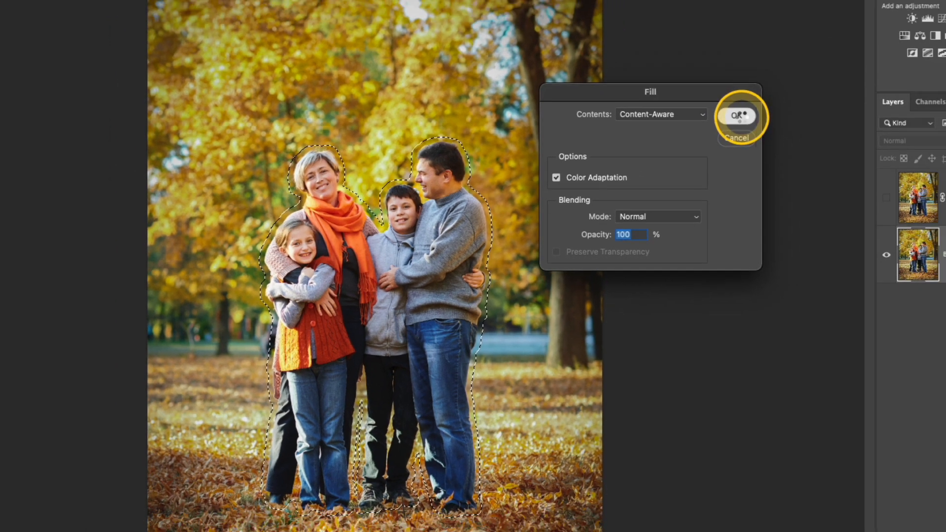
pyautogui.click(736, 116)
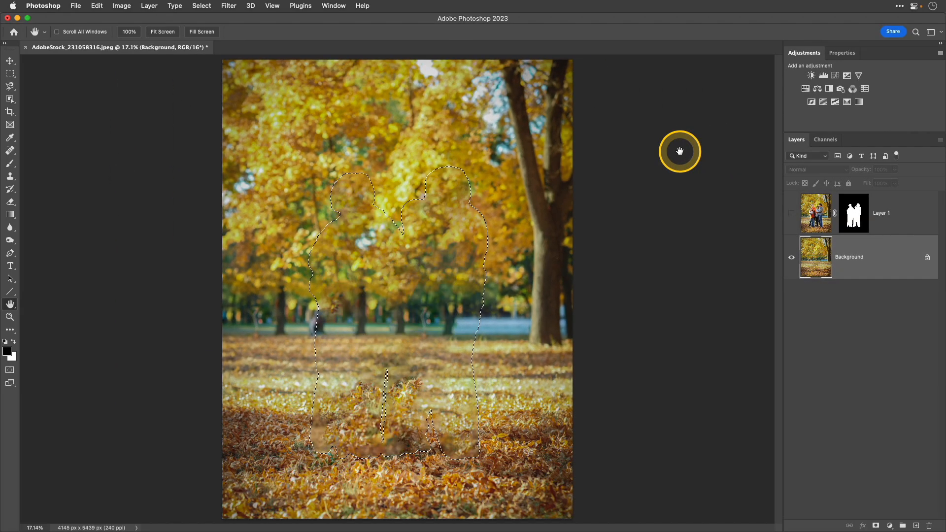
pyautogui.press('cmd+d')
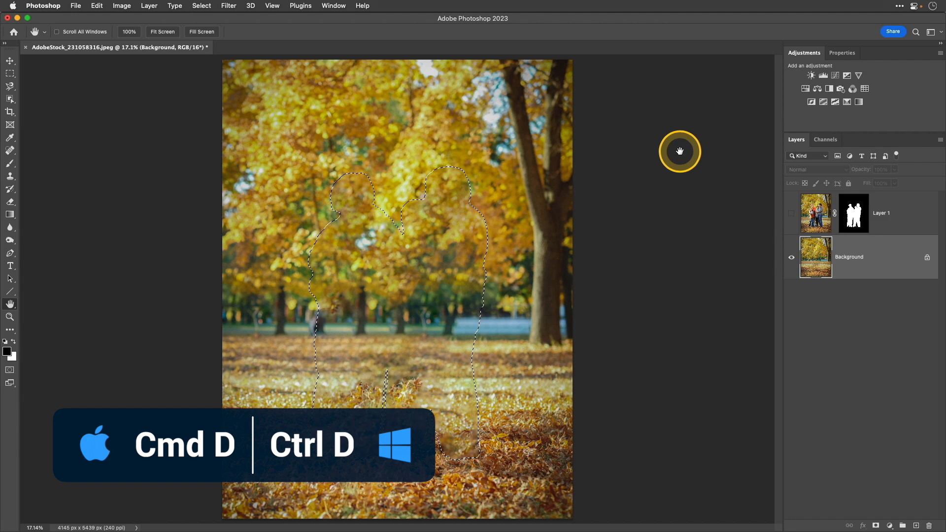
pyautogui.press('cmd+d')
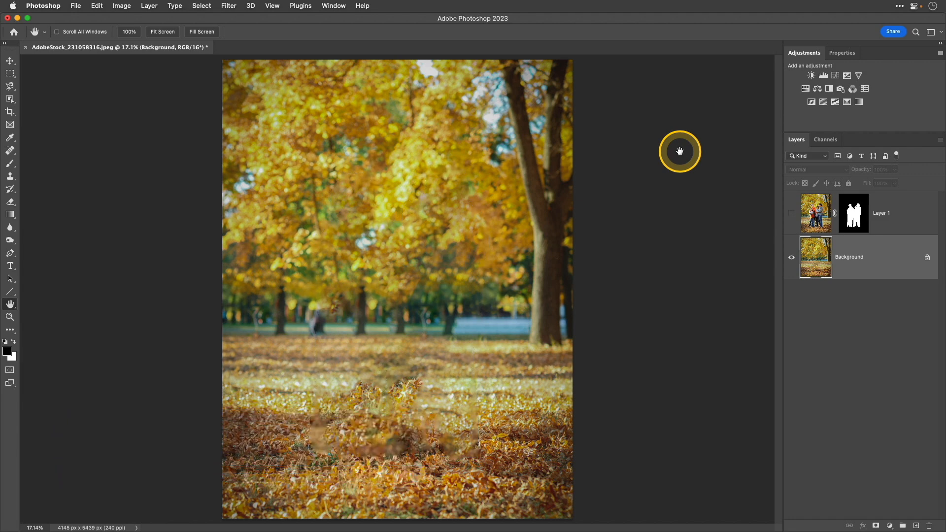
pyautogui.moveTo(793, 219)
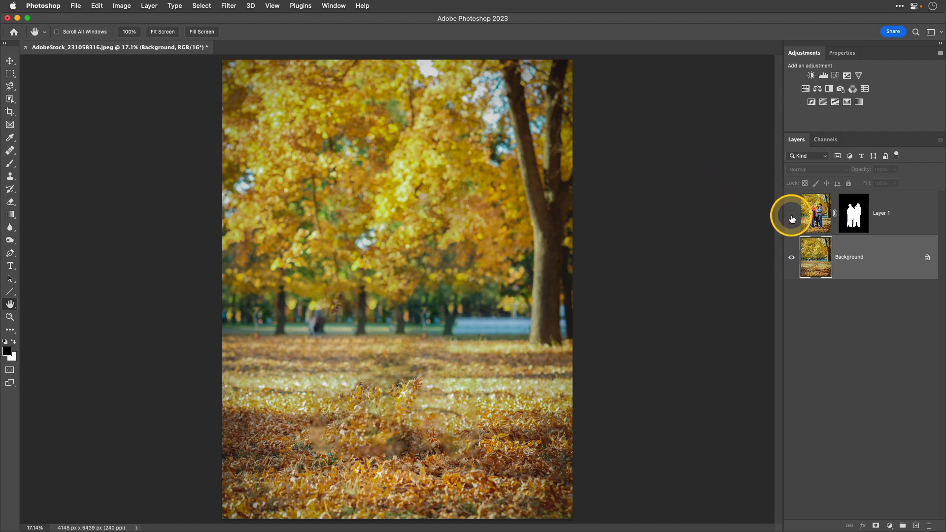
# Step: Make the masked family layer (Layer 1) visible again above the cleaned background
pyautogui.click(791, 217)
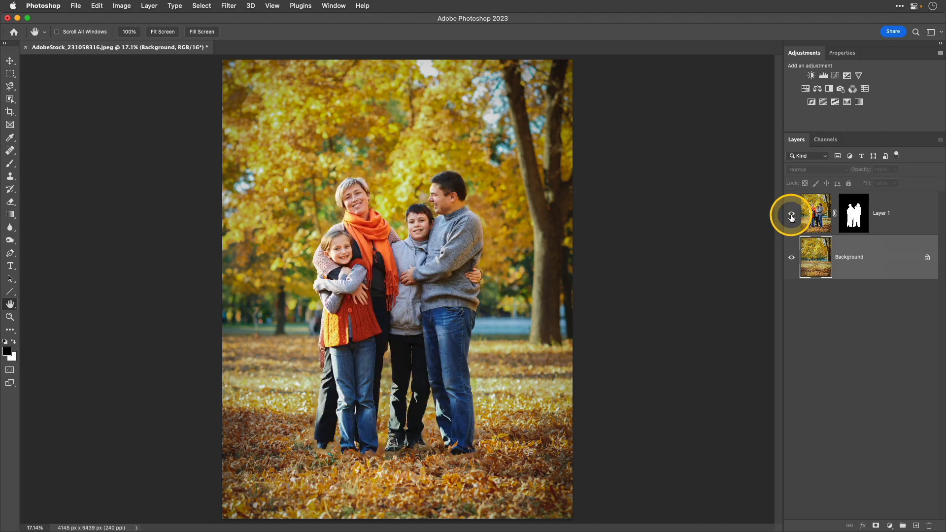
pyautogui.click(791, 216)
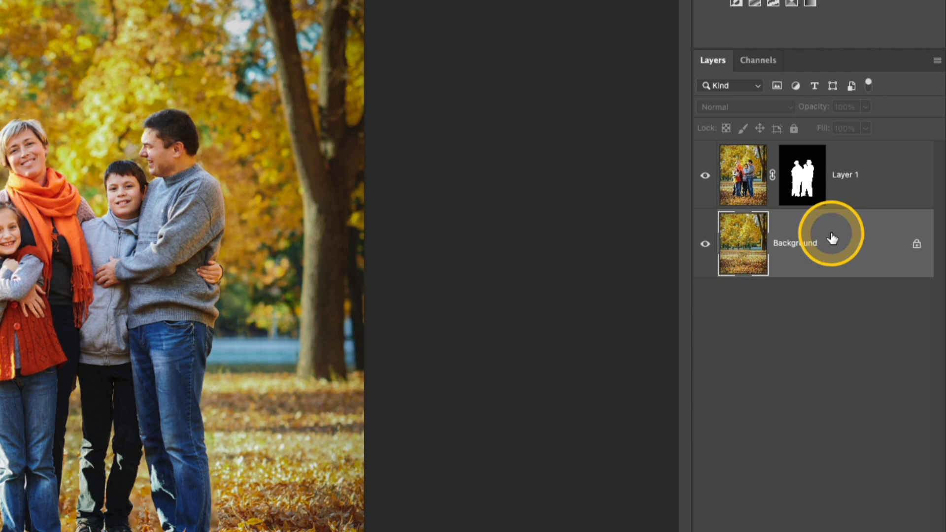
# Step: Convert the Background layer to a smart object named Layer 0
pyautogui.rightClick(794, 244)
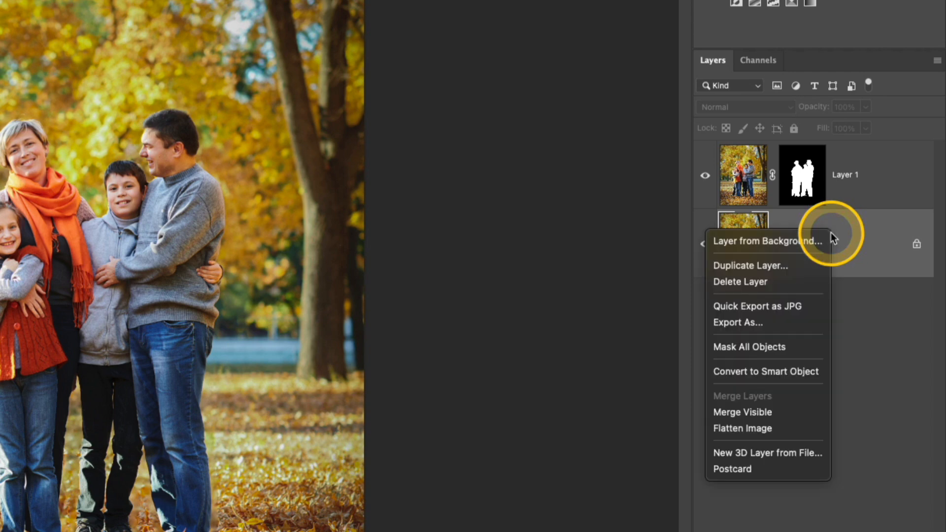
pyautogui.moveTo(813, 357)
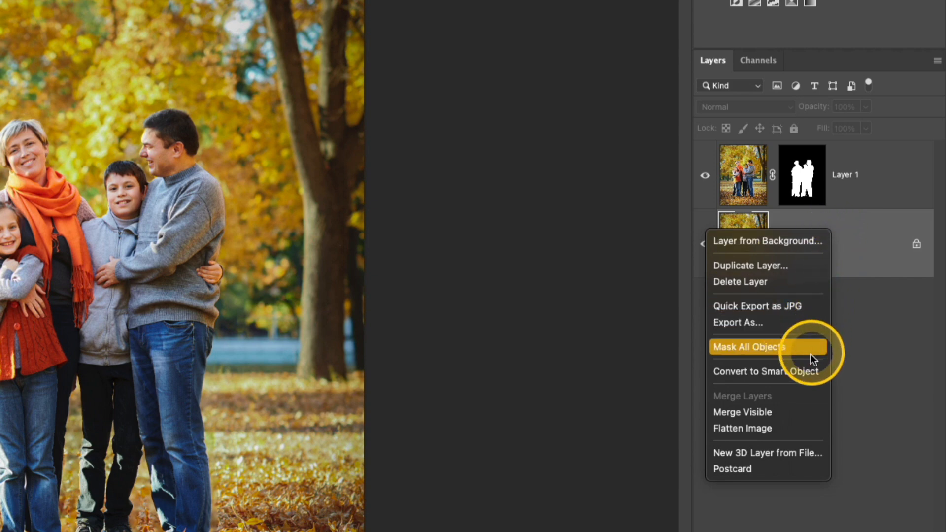
pyautogui.click(749, 347)
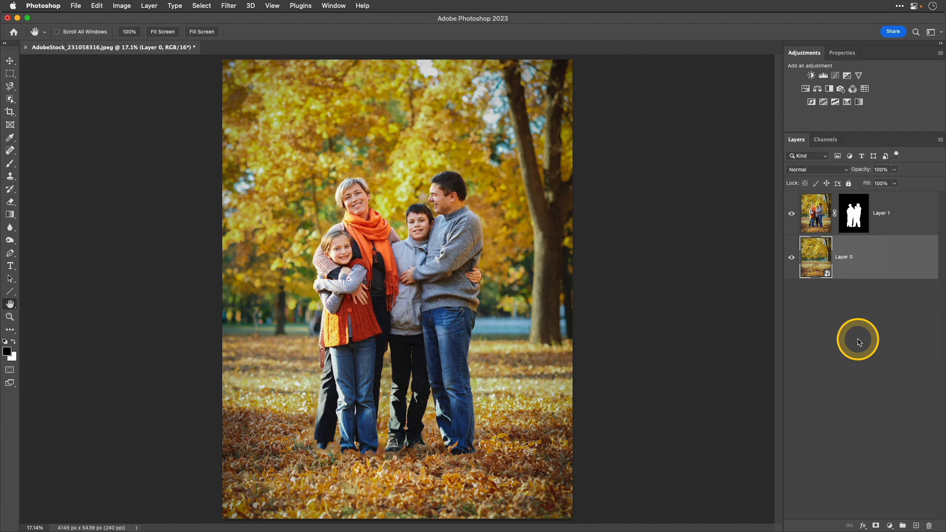
# Step: Start a Blur Gallery Field Blur on Layer 0 and raise it to 45 px
pyautogui.click(229, 6)
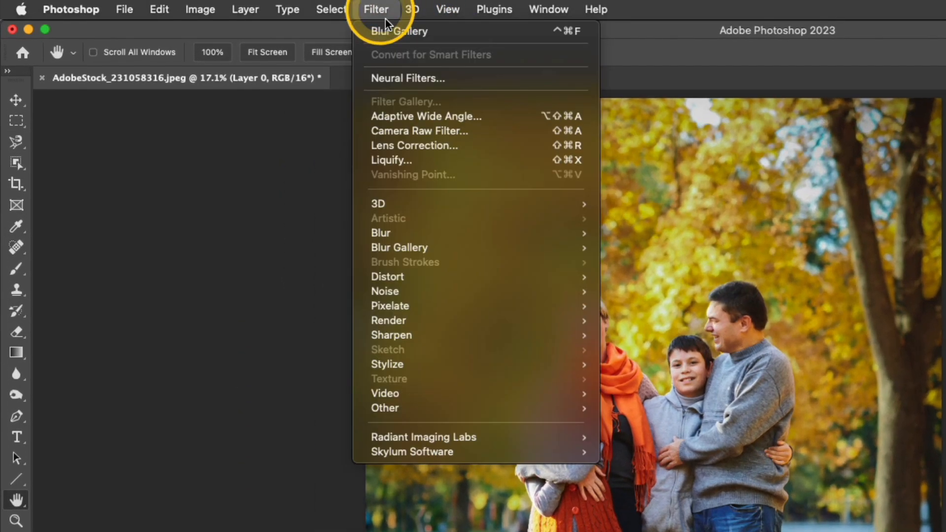
pyautogui.moveTo(399, 248)
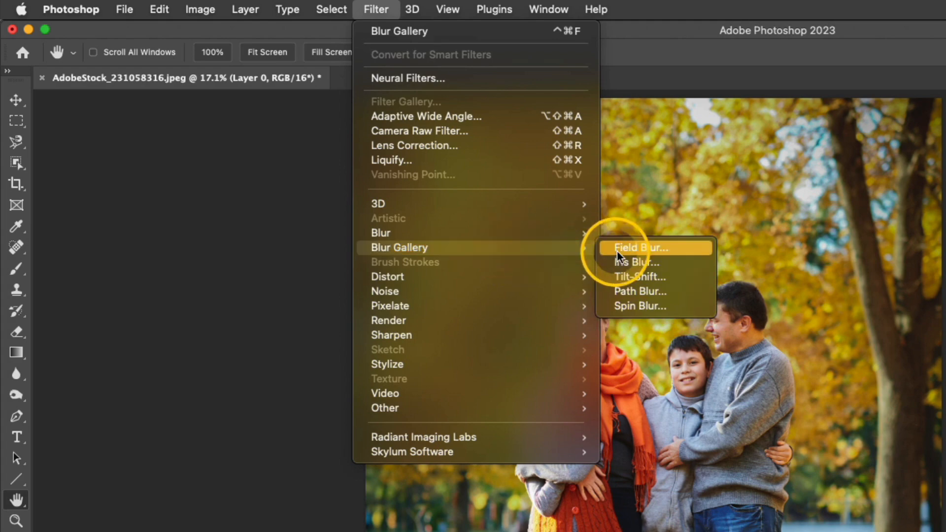
pyautogui.click(640, 247)
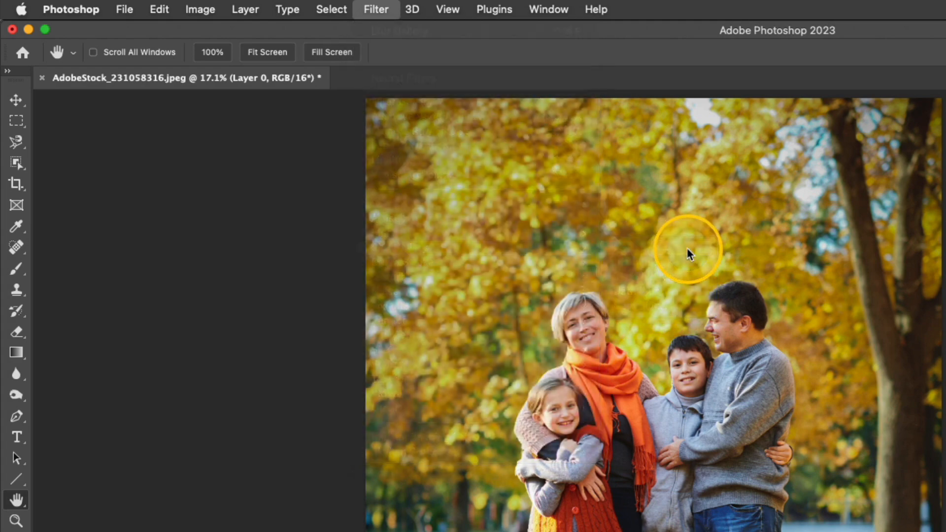
pyautogui.click(376, 9)
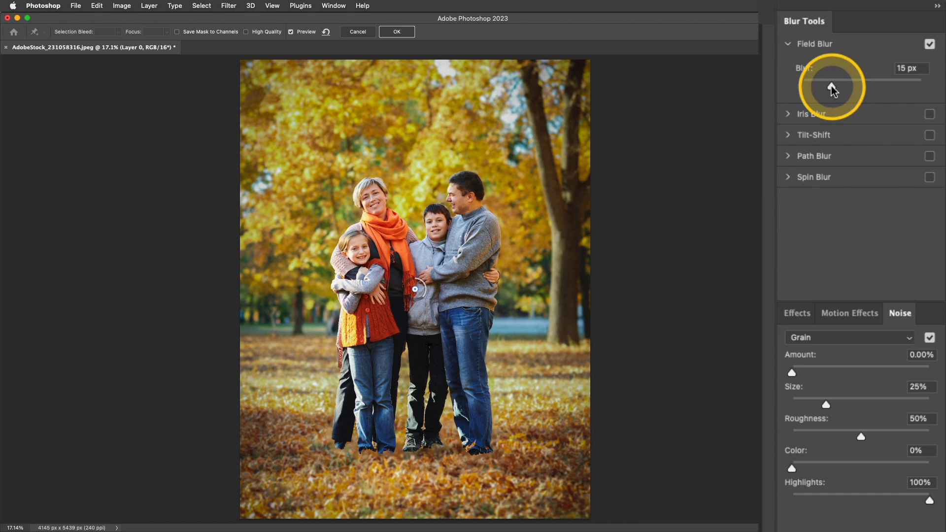
pyautogui.moveTo(830, 80); pyautogui.dragTo(839, 80)
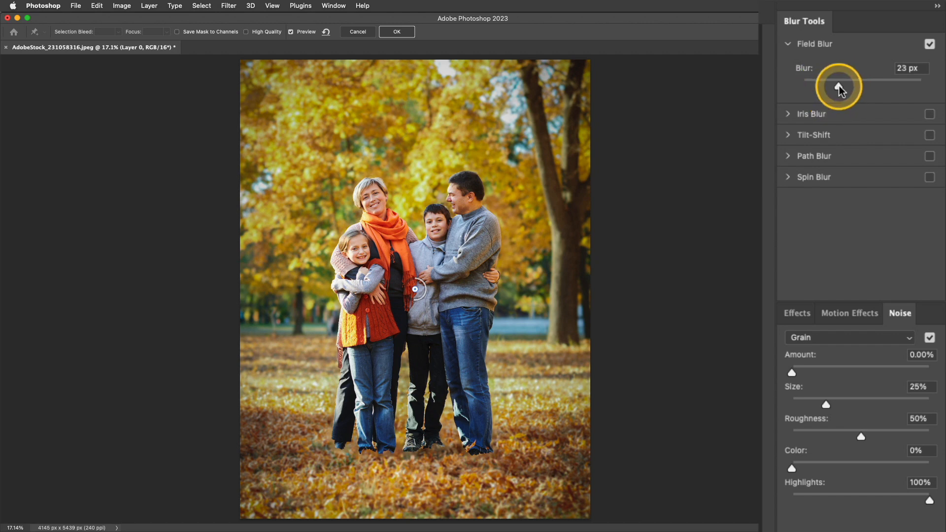
pyautogui.moveTo(838, 87); pyautogui.dragTo(850, 85)
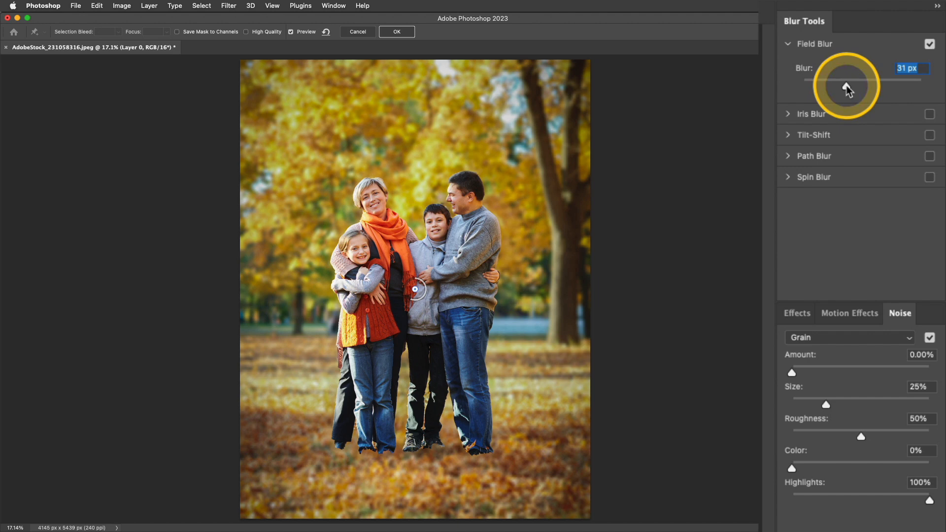
pyautogui.moveTo(844, 86); pyautogui.dragTo(853, 87)
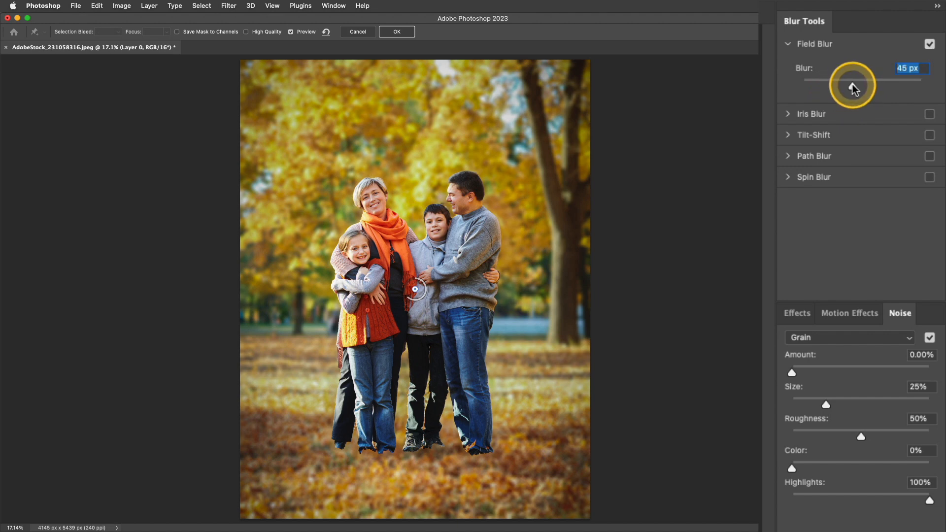
pyautogui.moveTo(853, 85); pyautogui.dragTo(852, 85)
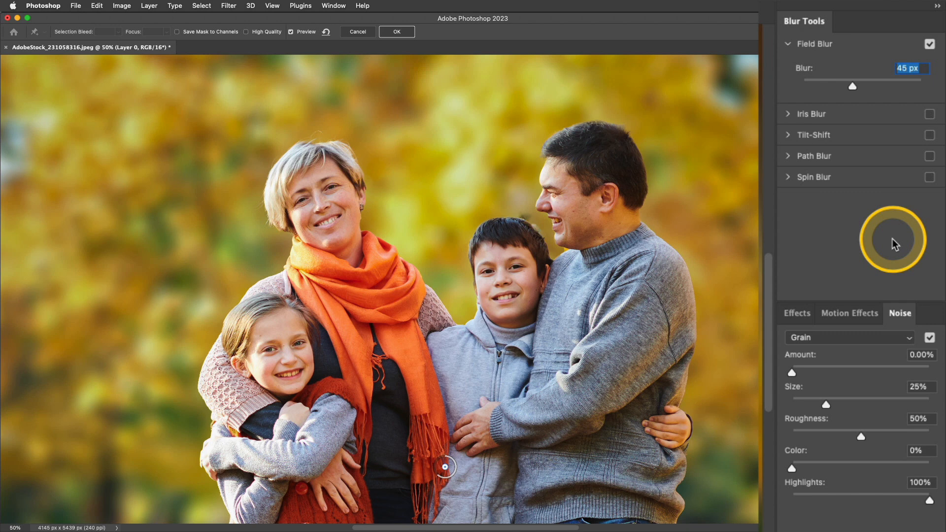
pyautogui.moveTo(794, 377)
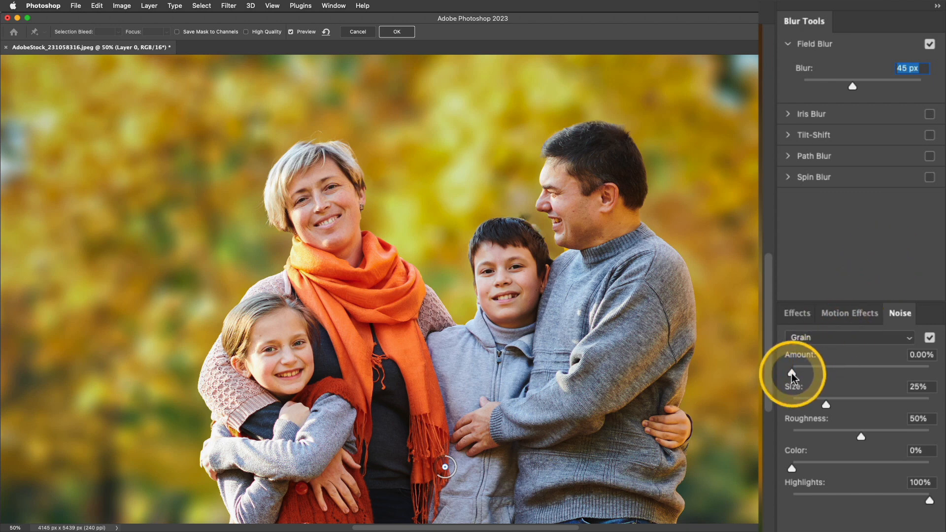
# Step: Add about 19% grain to the blur and apply the smart filter to the layer
pyautogui.moveTo(793, 375); pyautogui.dragTo(815, 375)
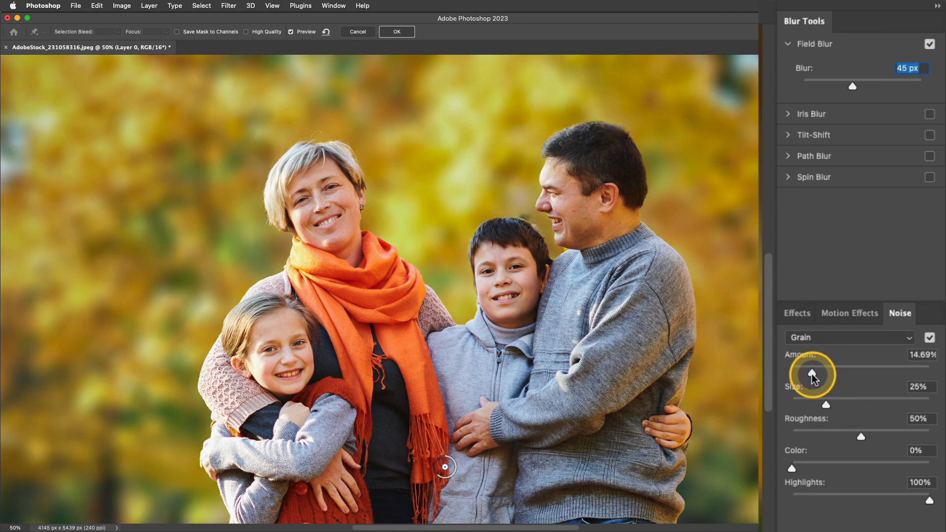
pyautogui.moveTo(811, 374); pyautogui.dragTo(819, 374)
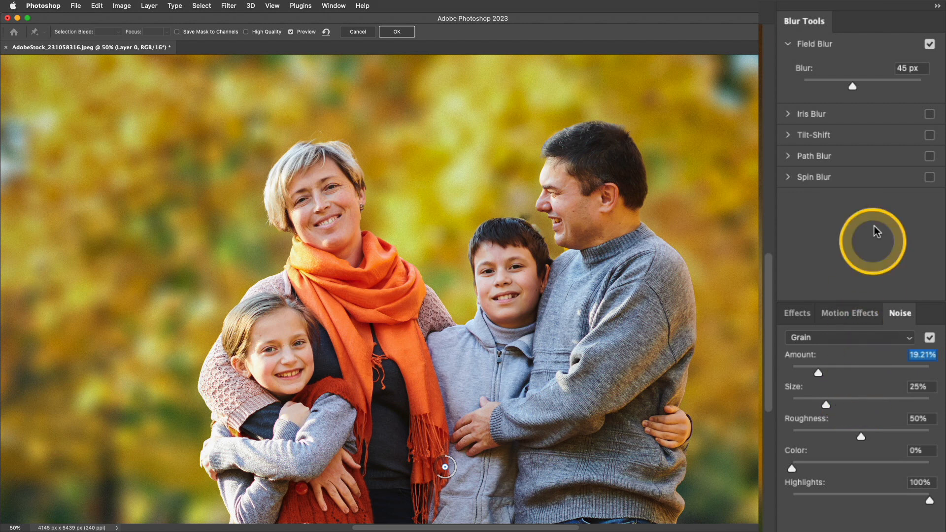
pyautogui.click(396, 32)
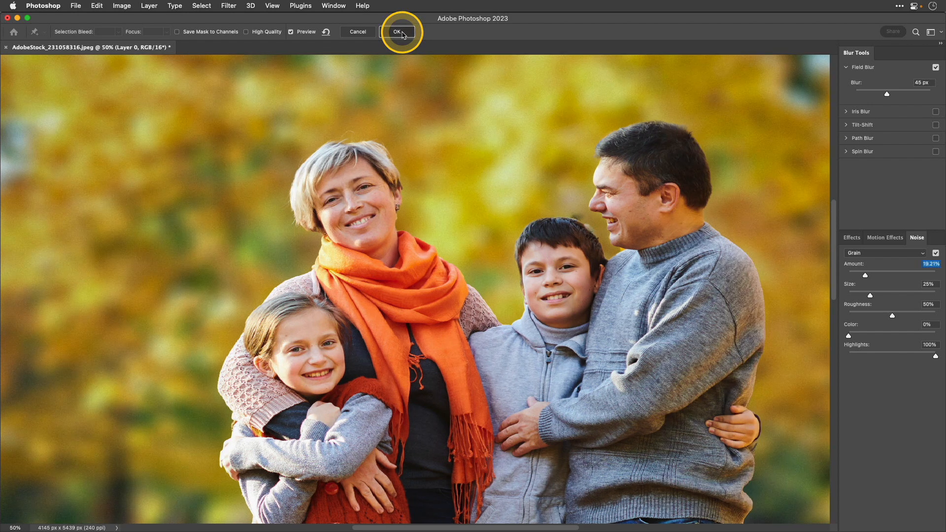
pyautogui.click(396, 31)
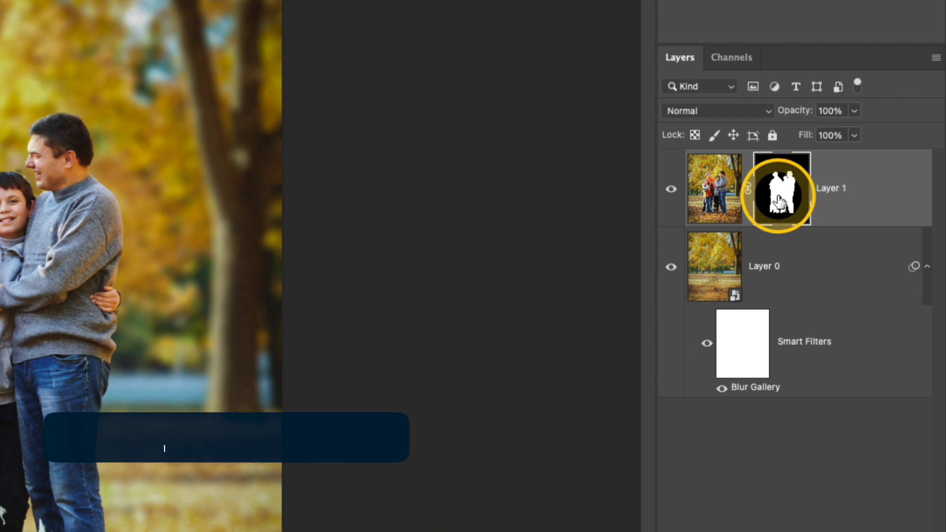
# Step: Choose the Gradient tool with a simple two-tone Basics preset for the mask
pyautogui.press('g')
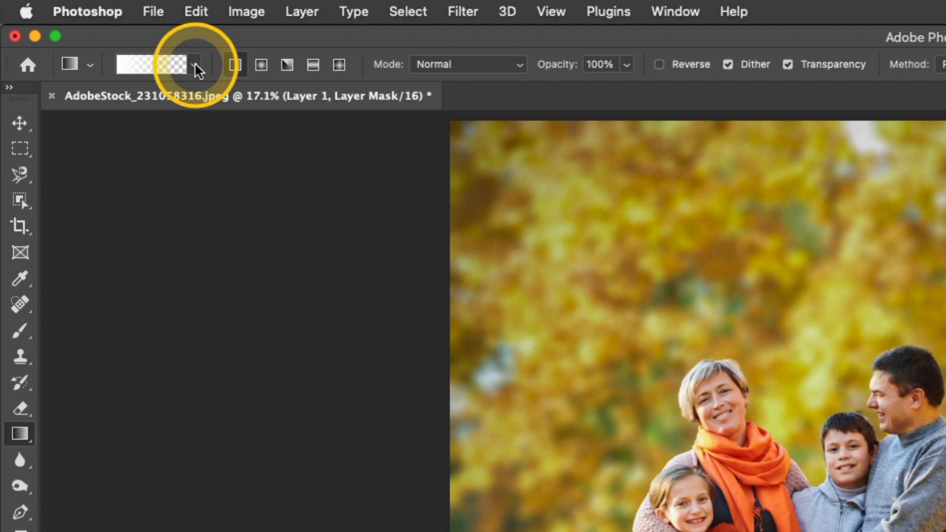
pyautogui.click(192, 65)
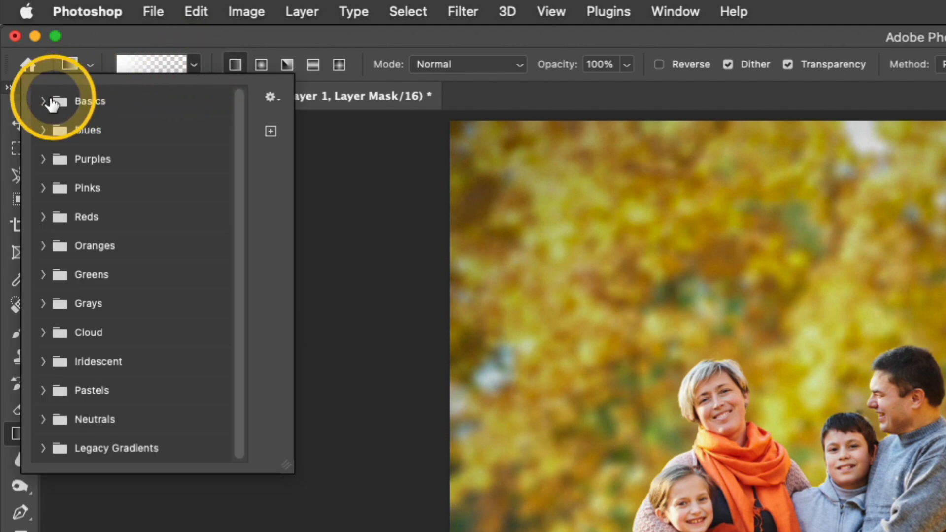
pyautogui.click(43, 100)
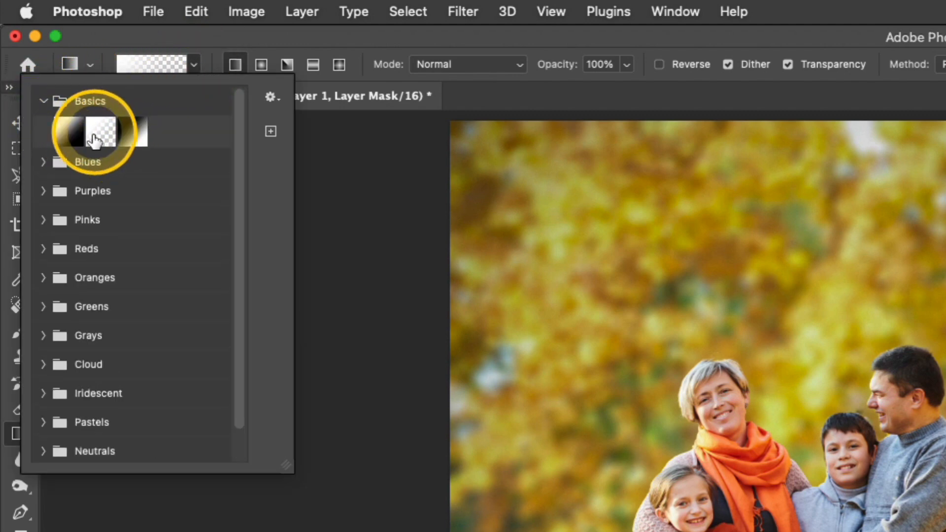
pyautogui.click(99, 132)
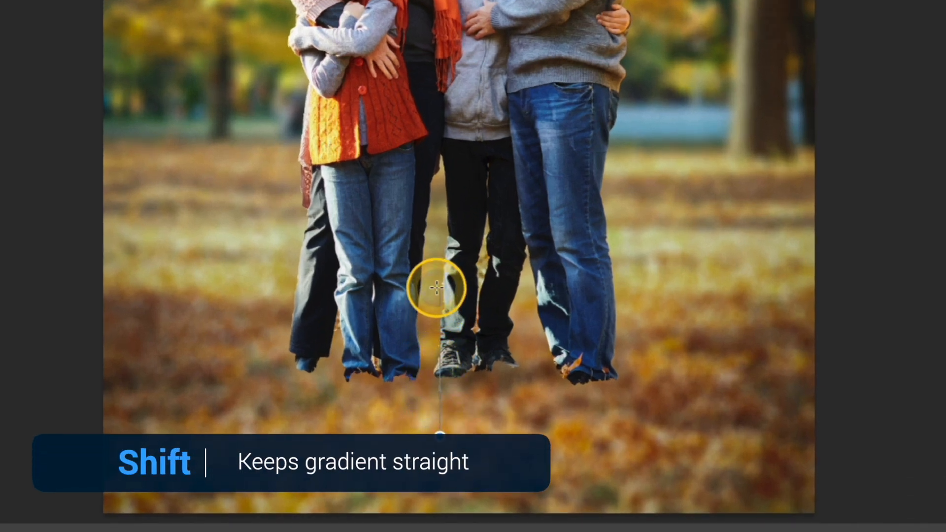
# Step: Fade the family mask from the bottom edge up to the feet so the leafy ground stays sharp
pyautogui.moveTo(437, 288); pyautogui.dragTo(458, 506)
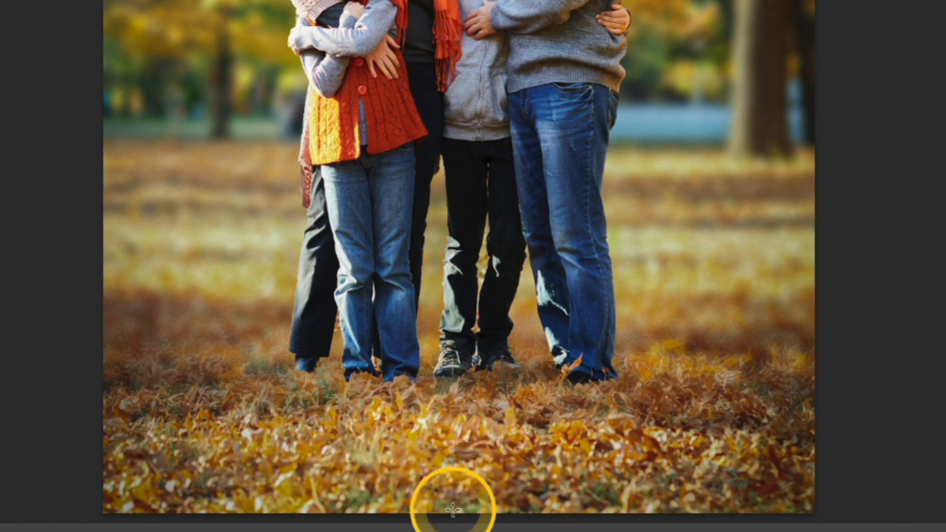
pyautogui.moveTo(453, 512); pyautogui.dragTo(456, 302)
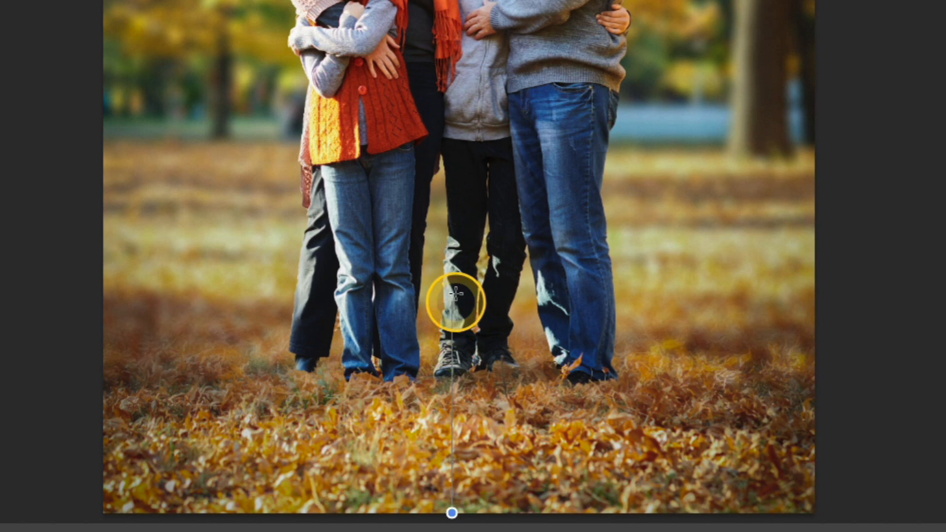
pyautogui.moveTo(453, 302); pyautogui.dragTo(700, 202)
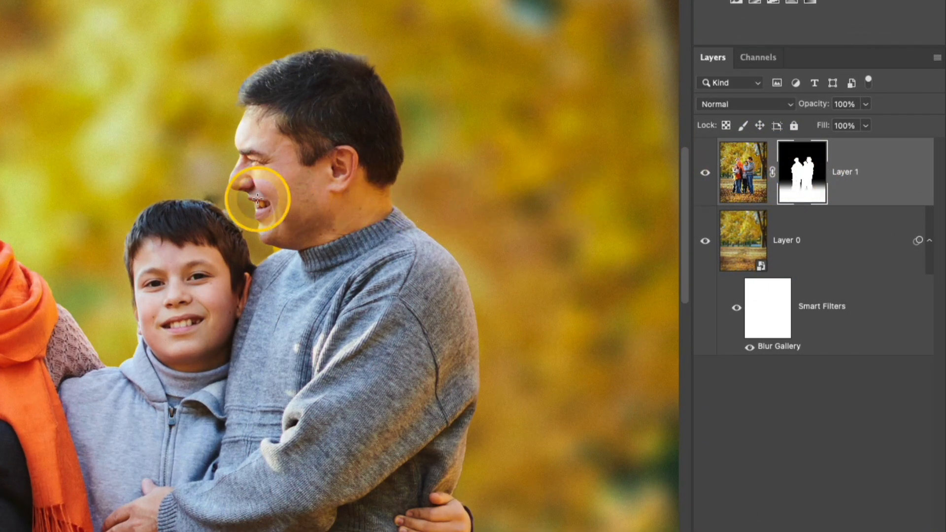
# Step: Soften the mask edge with the brush, then toggle the mask off and on to compare against the original
pyautogui.press('b')
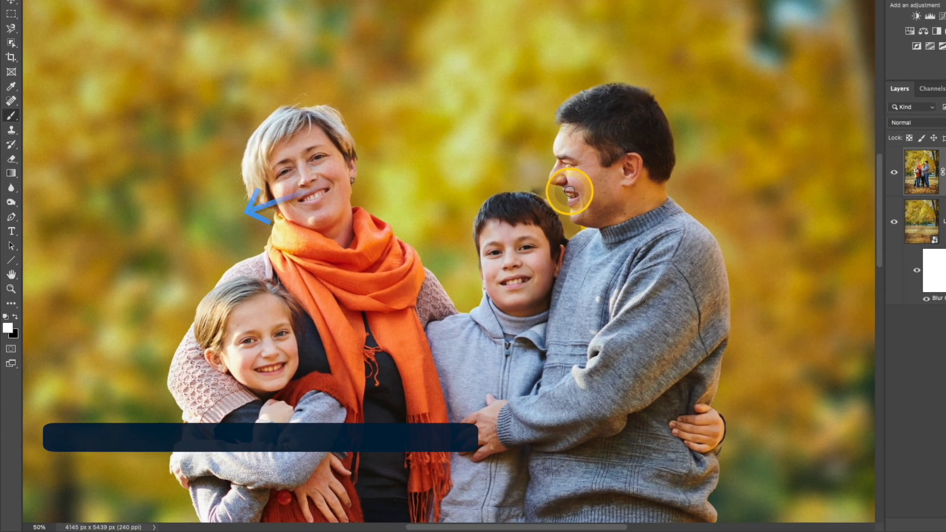
pyautogui.press('x')
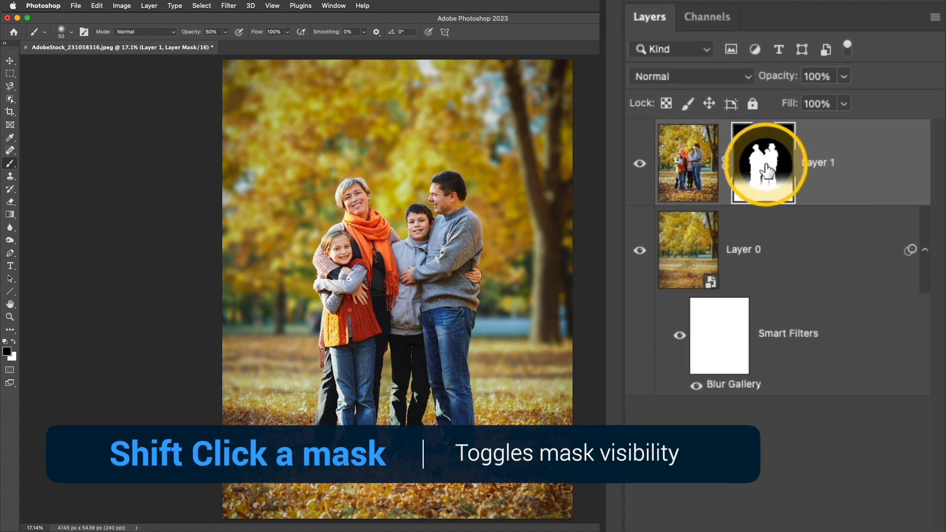
pyautogui.click(763, 163)
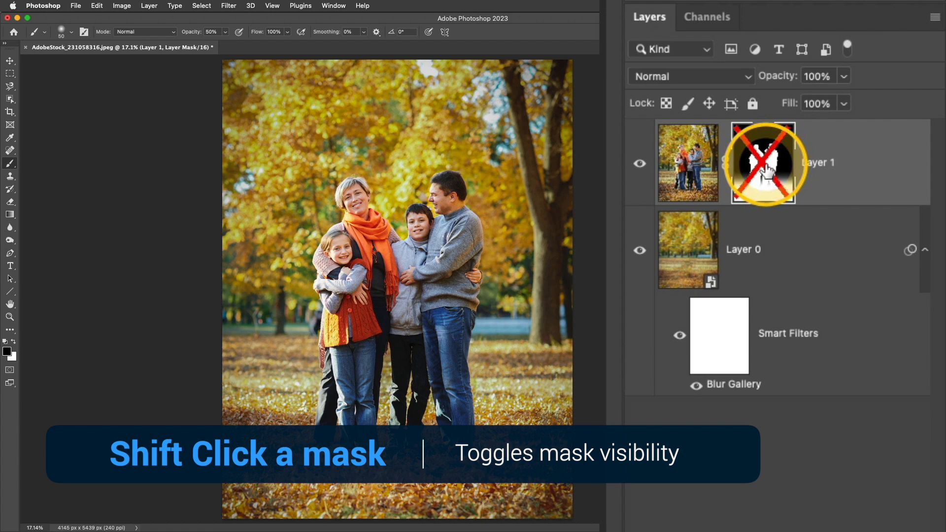
pyautogui.click(763, 163)
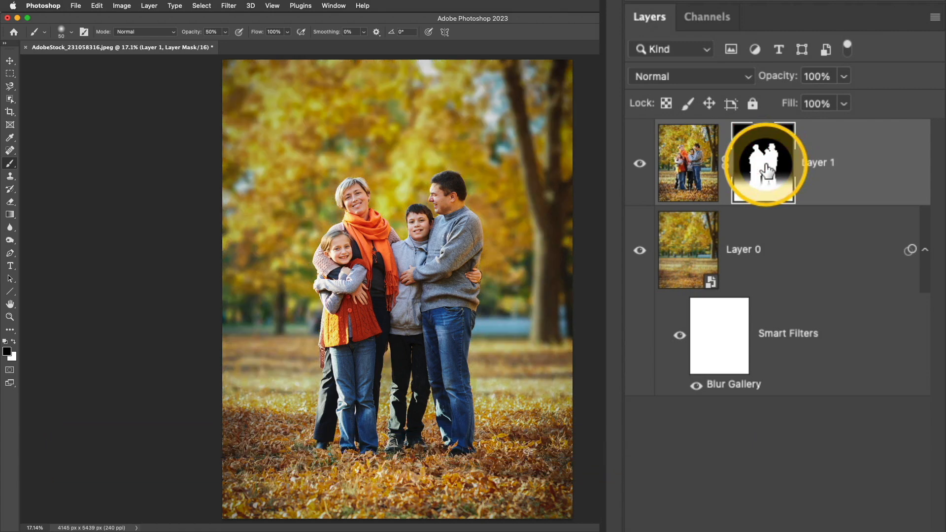